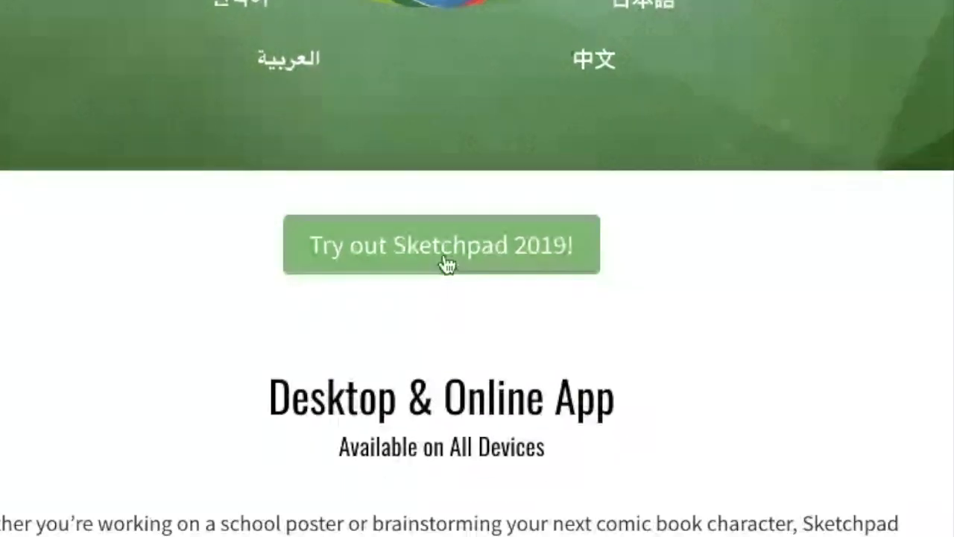
- Launch the online Sketchpad drawing app from its website link
left_click(441, 244)
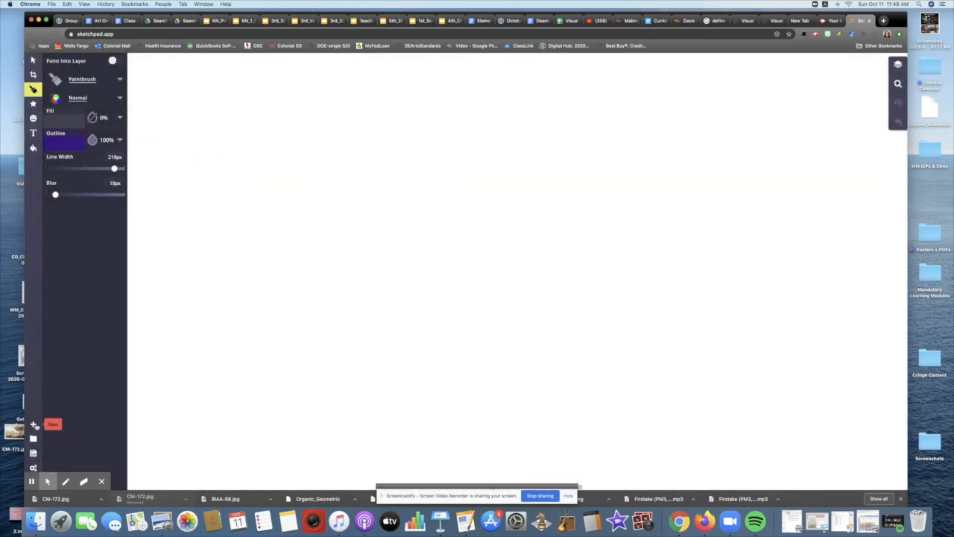
- Create a new plain white canvas via File > New
left_click(54, 423)
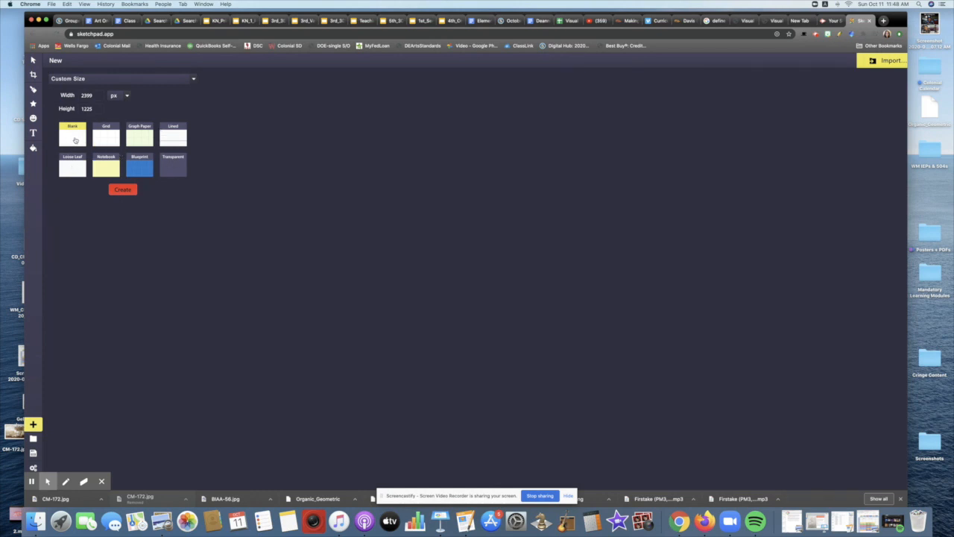
left_click(123, 188)
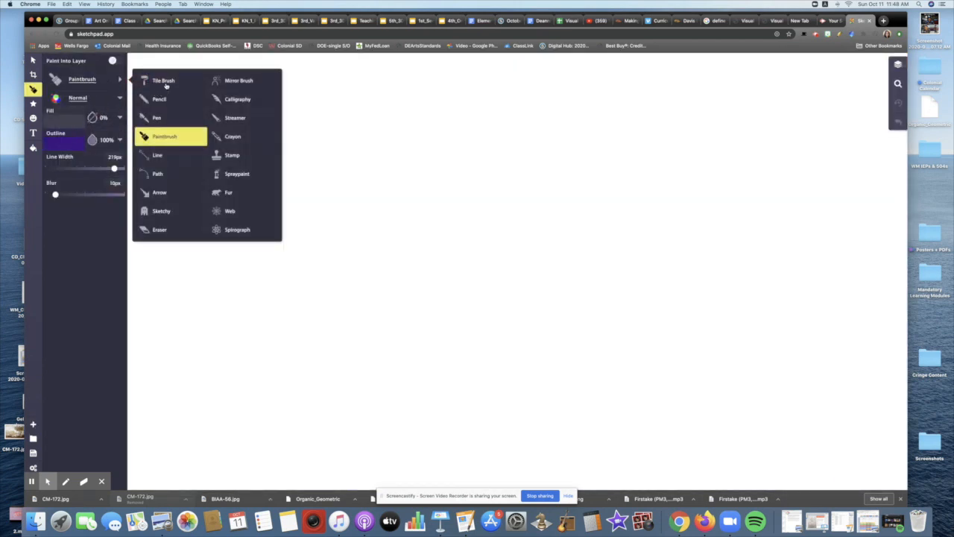
mouse_move(164, 116)
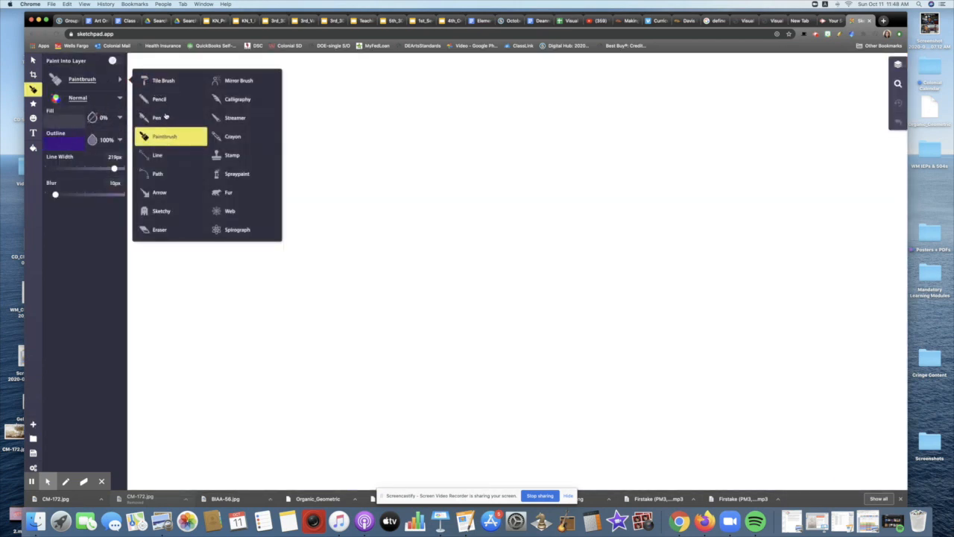
- Choose the Pencil brush and set its outline colour to black
left_click(159, 99)
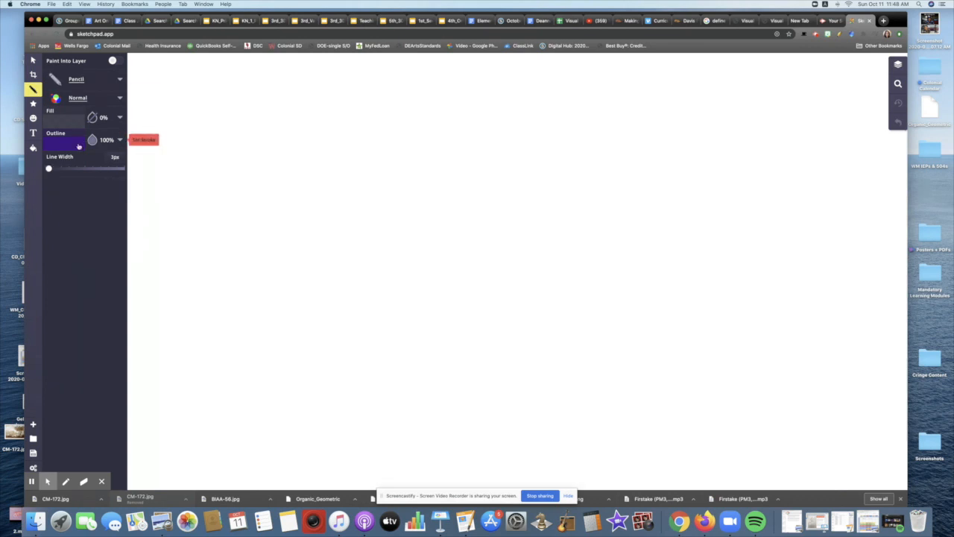
left_click(93, 140)
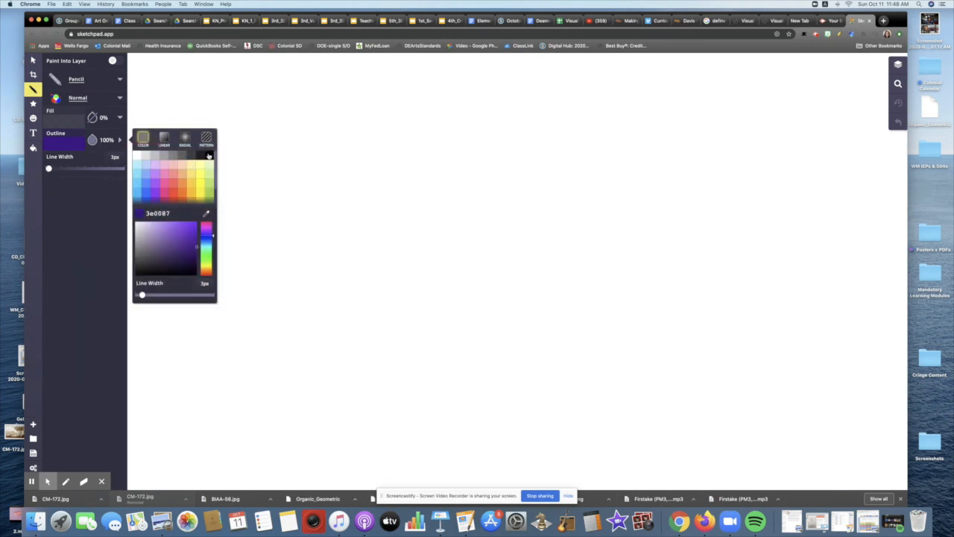
left_click(209, 155)
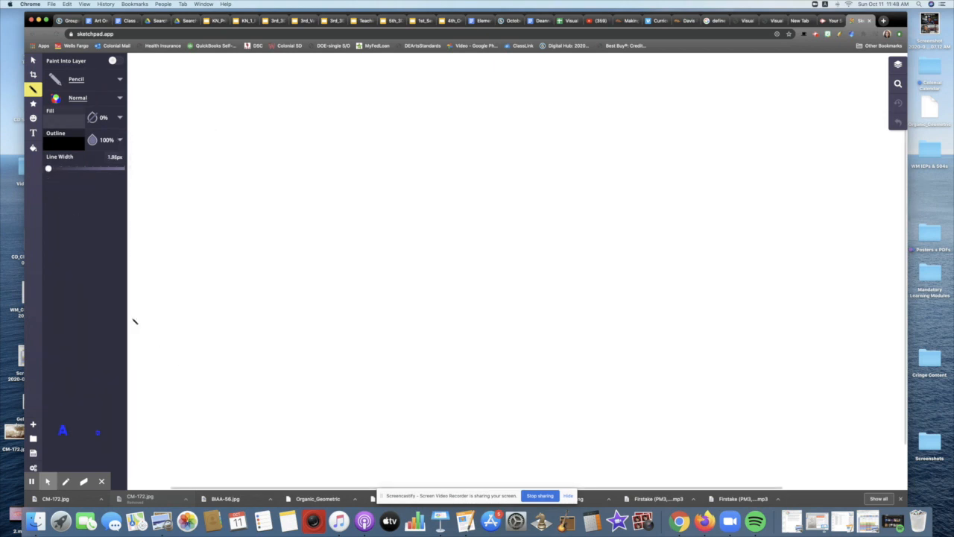
- Sketch two wavy horizontal pencil lines dividing the canvas into bands
left_click_drag(132, 319, 871, 331)
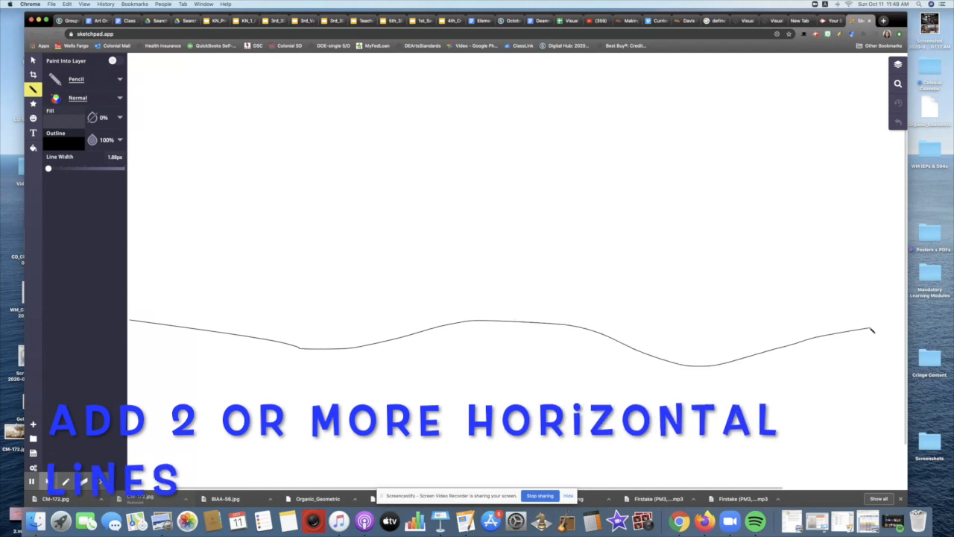
left_click_drag(132, 206, 634, 254)
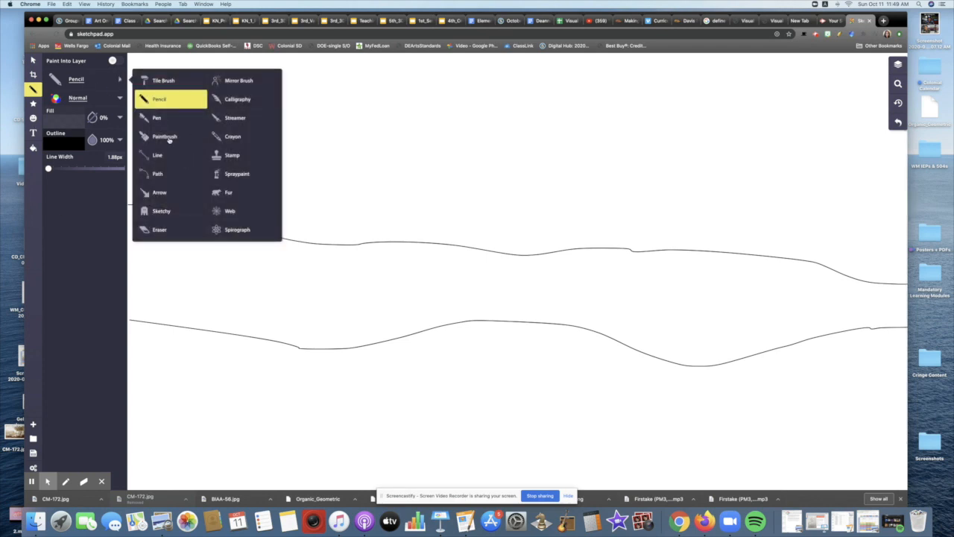
- Switch to the Paintbrush with a light blue colour for the top sky band
left_click(164, 137)
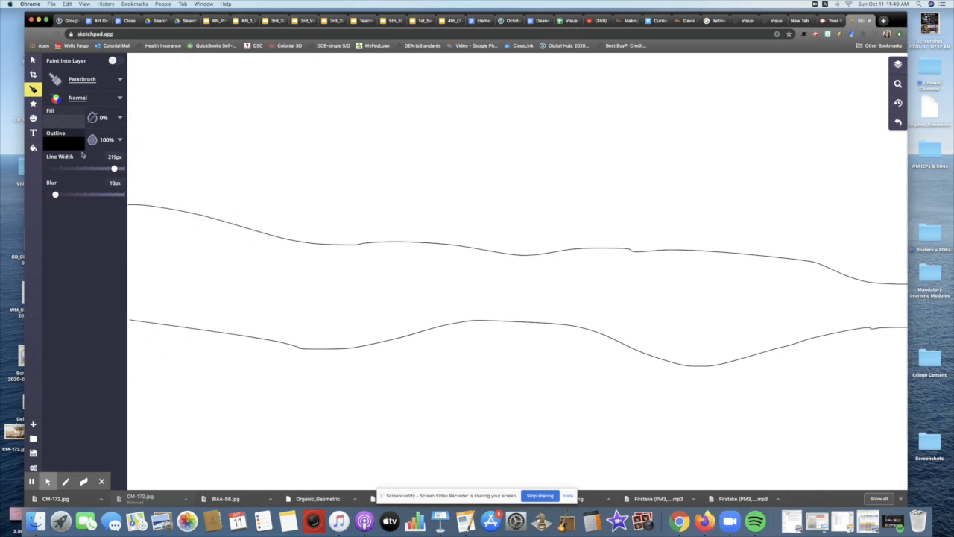
left_click(92, 140)
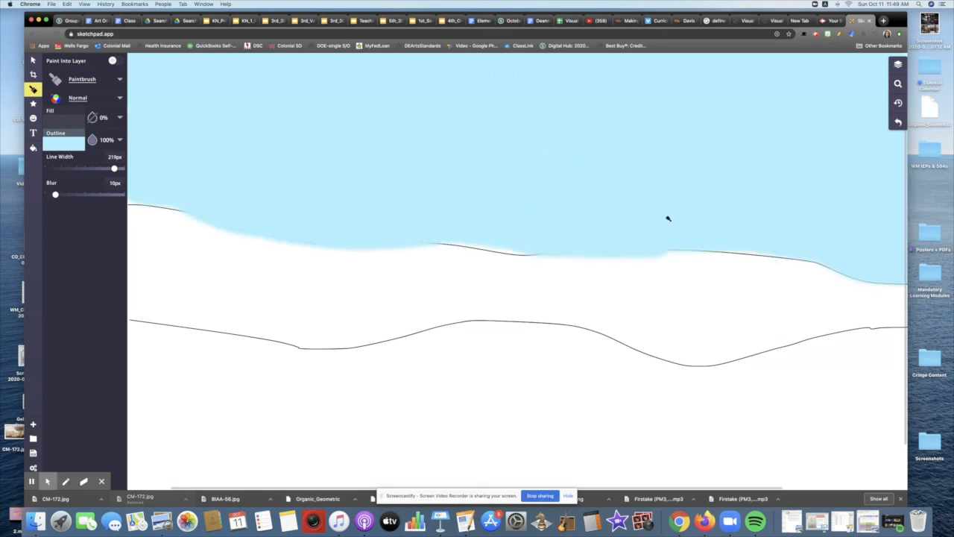
- Pick a medium blue and brush it across the middle band below the sky
left_click(92, 140)
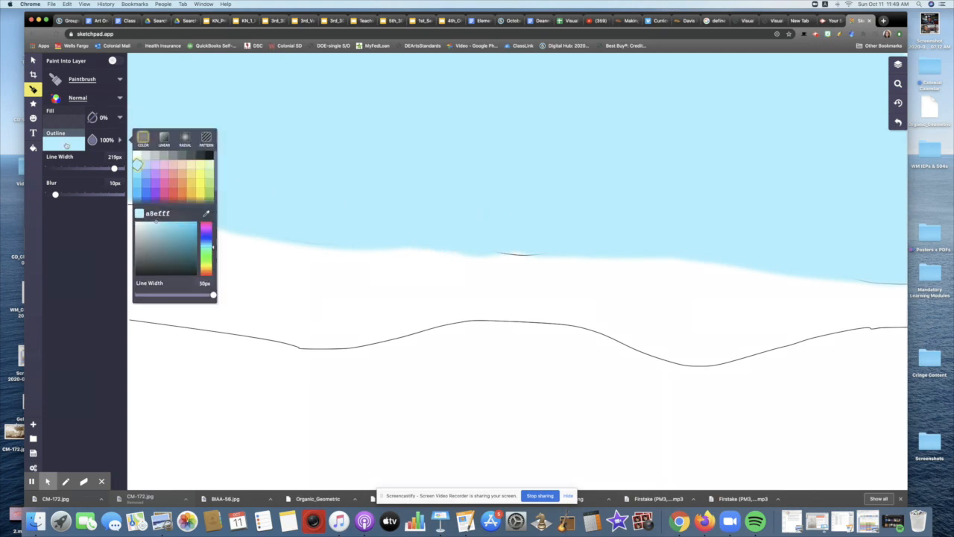
left_click(248, 283)
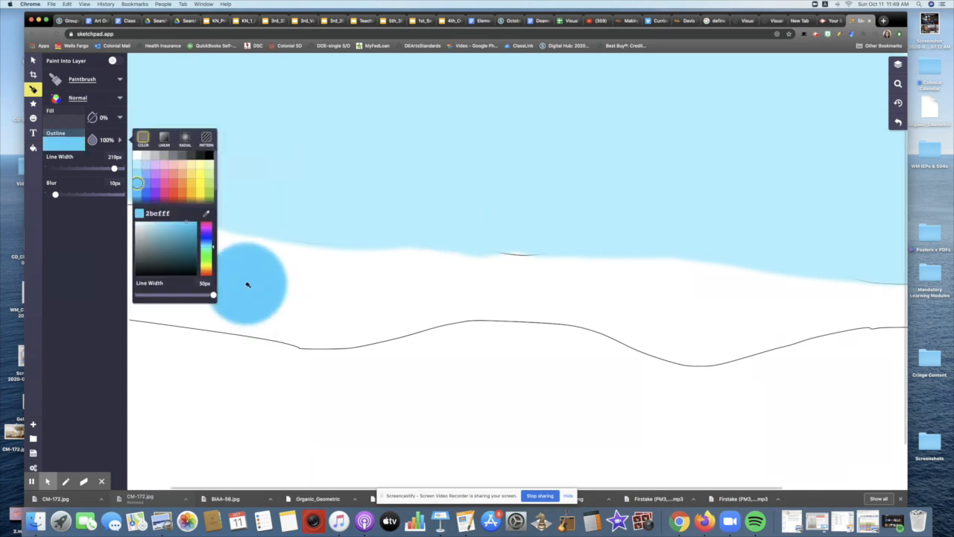
left_click_drag(251, 287, 566, 269)
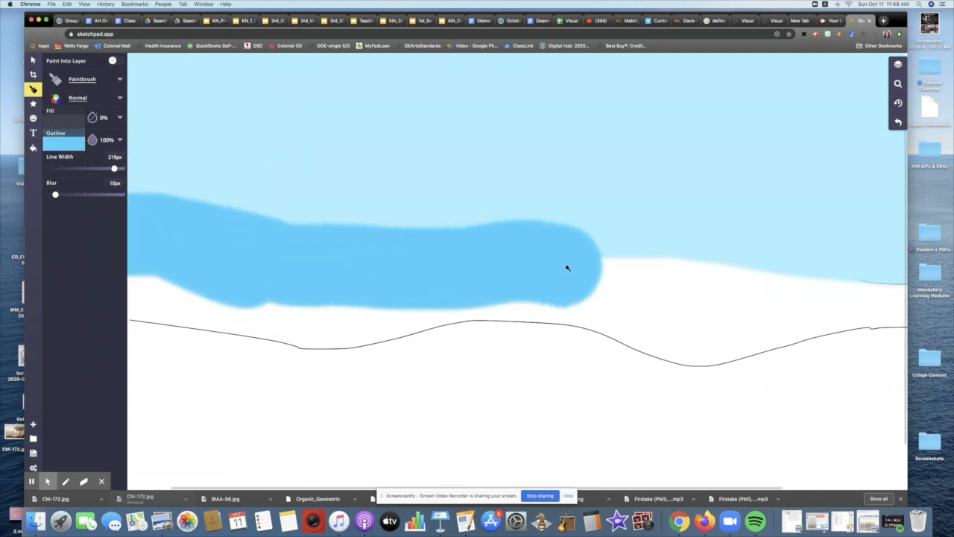
left_click_drag(566, 268, 626, 305)
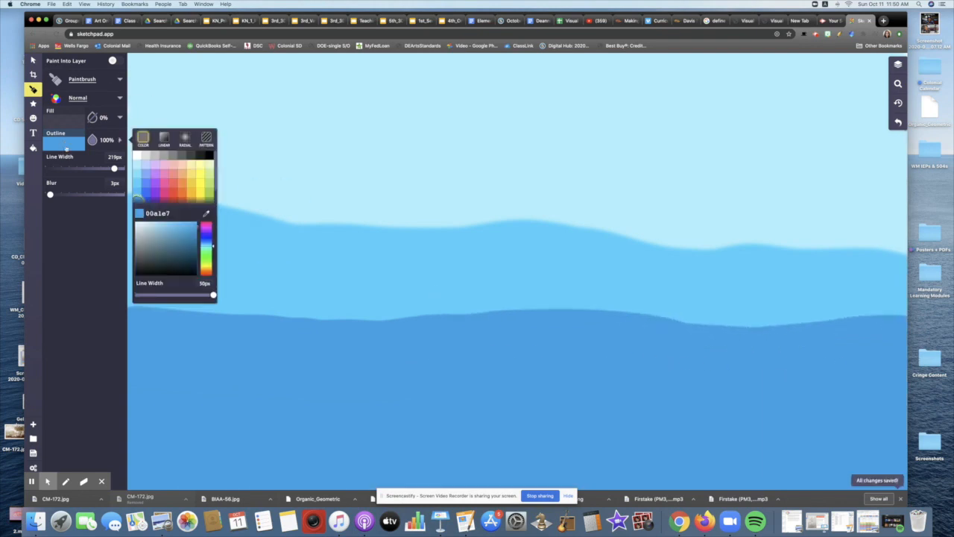
- Select a deeper navy blue swatch for the lowest band
left_click(137, 191)
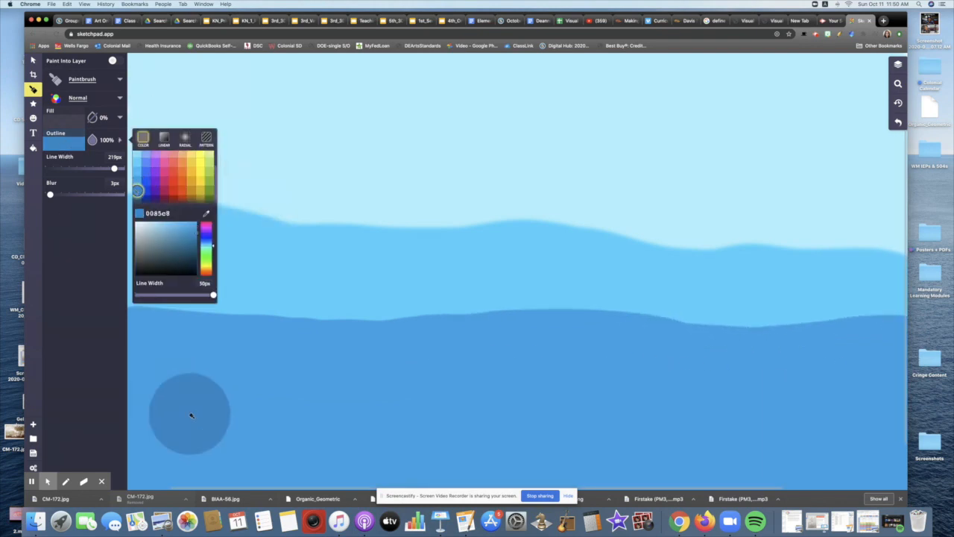